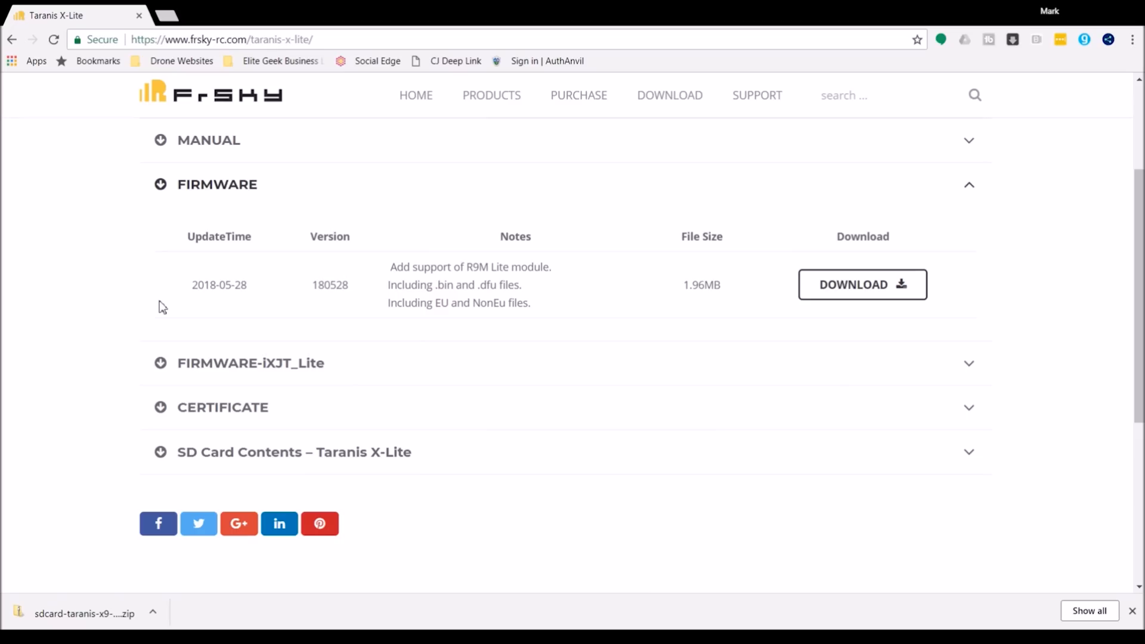
mouse_move(475, 250)
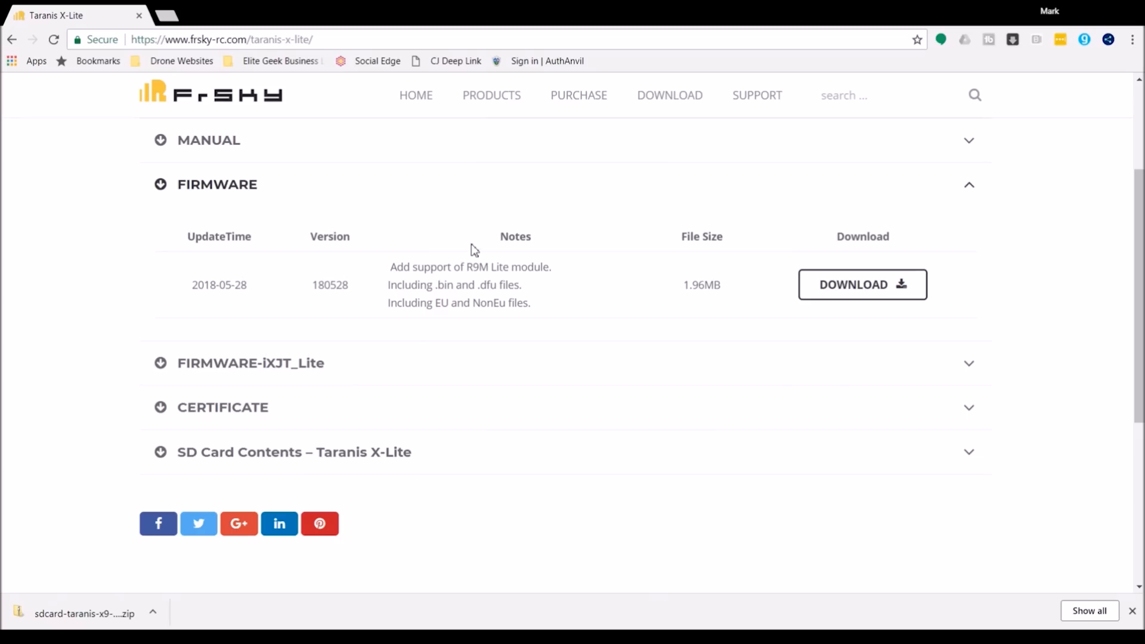
mouse_move(568, 275)
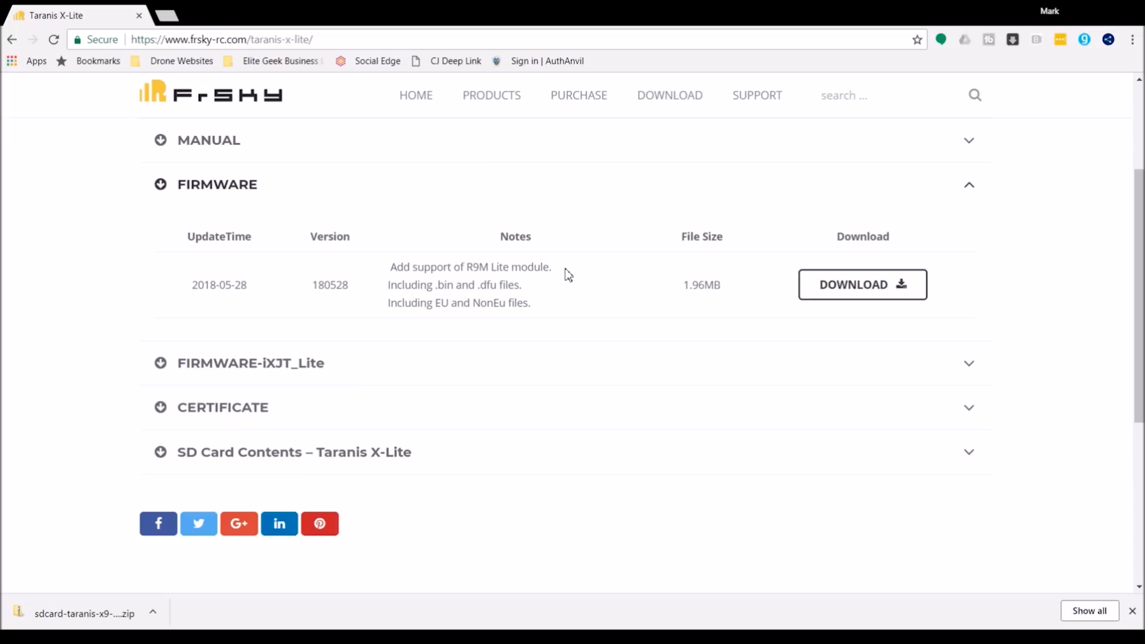
- Open the FW-XLITE firmware zip and inspect its EU mode 1 and NonEU mode 2 files
left_click(862, 284)
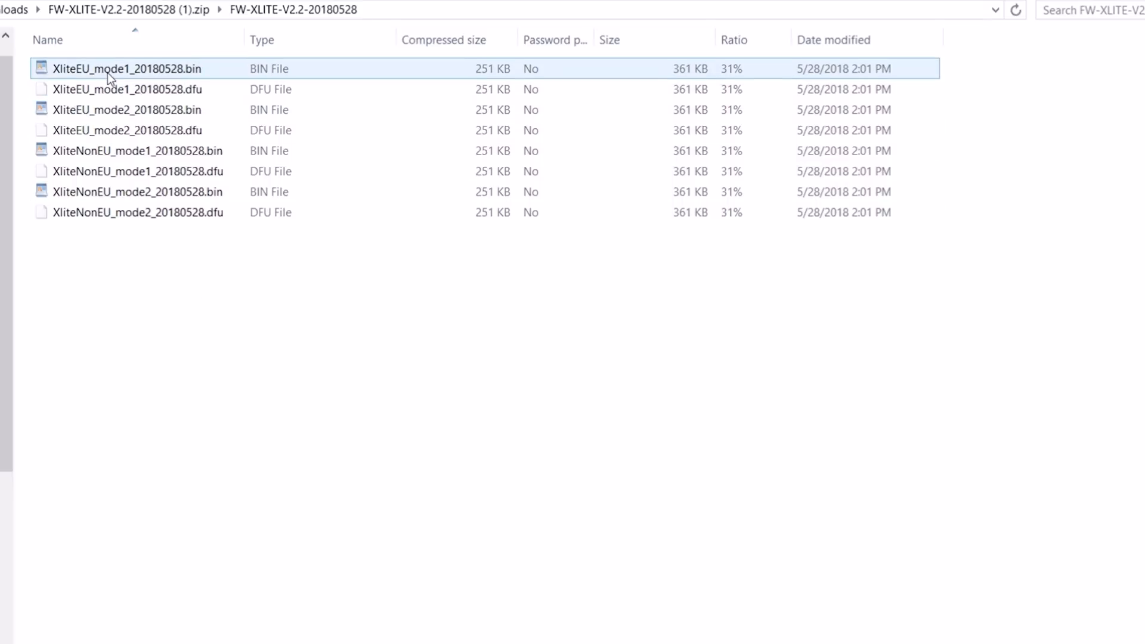
left_click(139, 171)
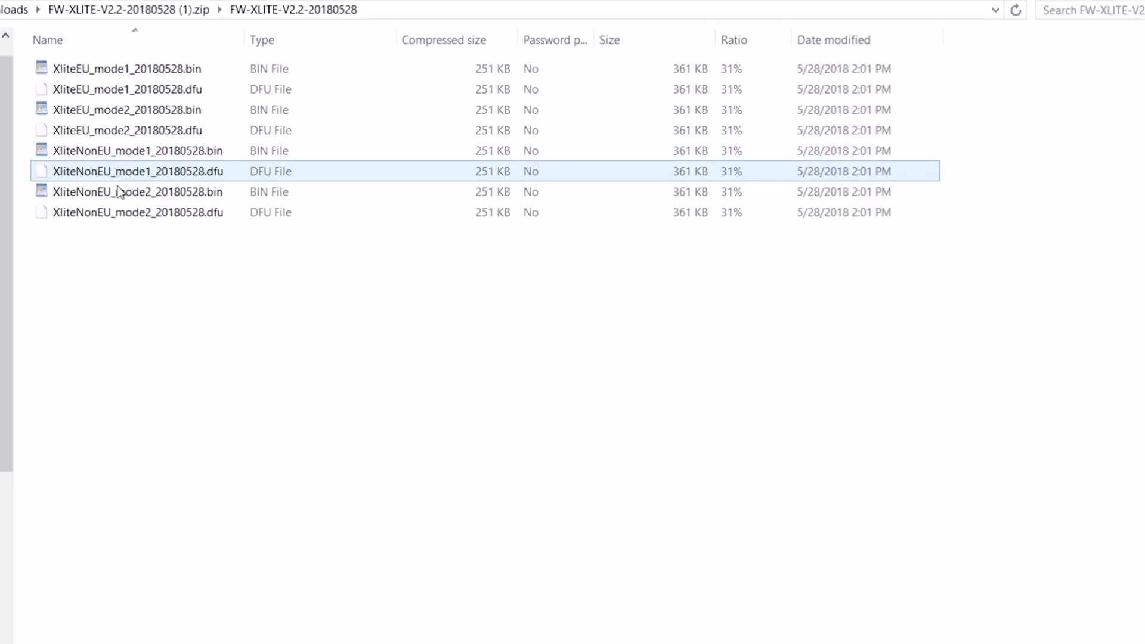
left_click(138, 191)
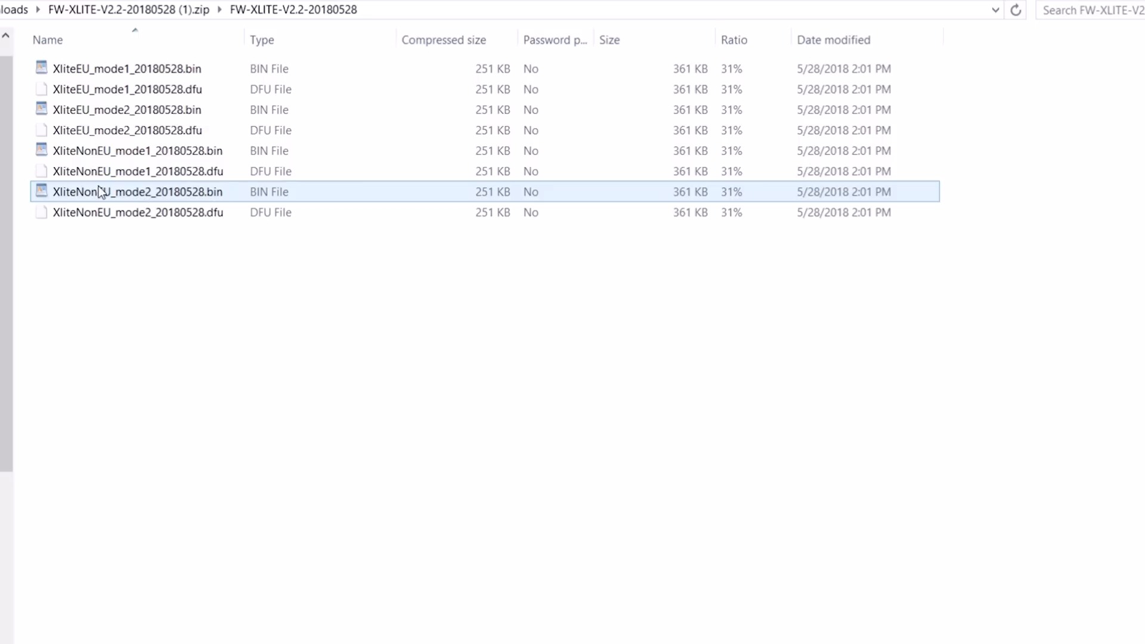
mouse_move(197, 199)
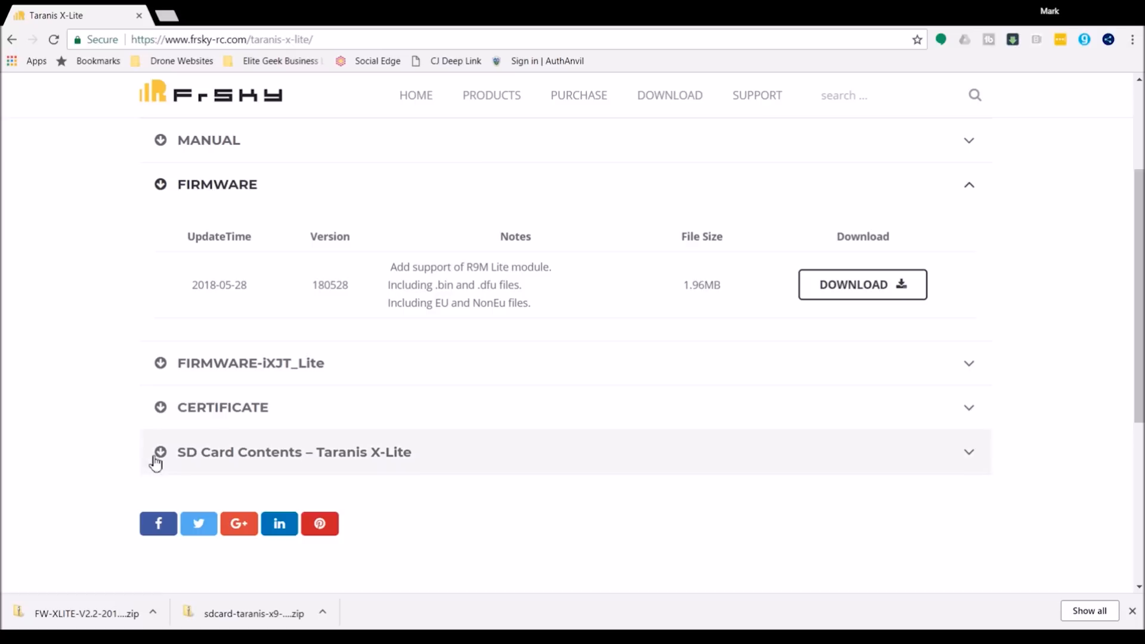
mouse_move(173, 458)
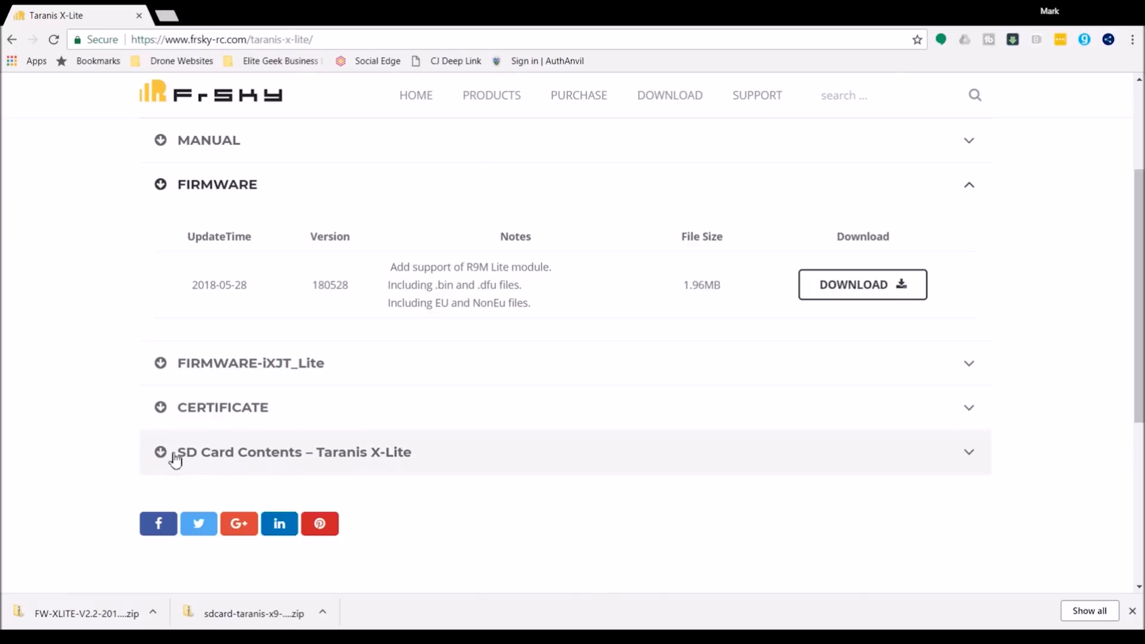
- Expand the SD Card Contents – Taranis X-Lite entry to reveal its 109MB download
left_click(293, 452)
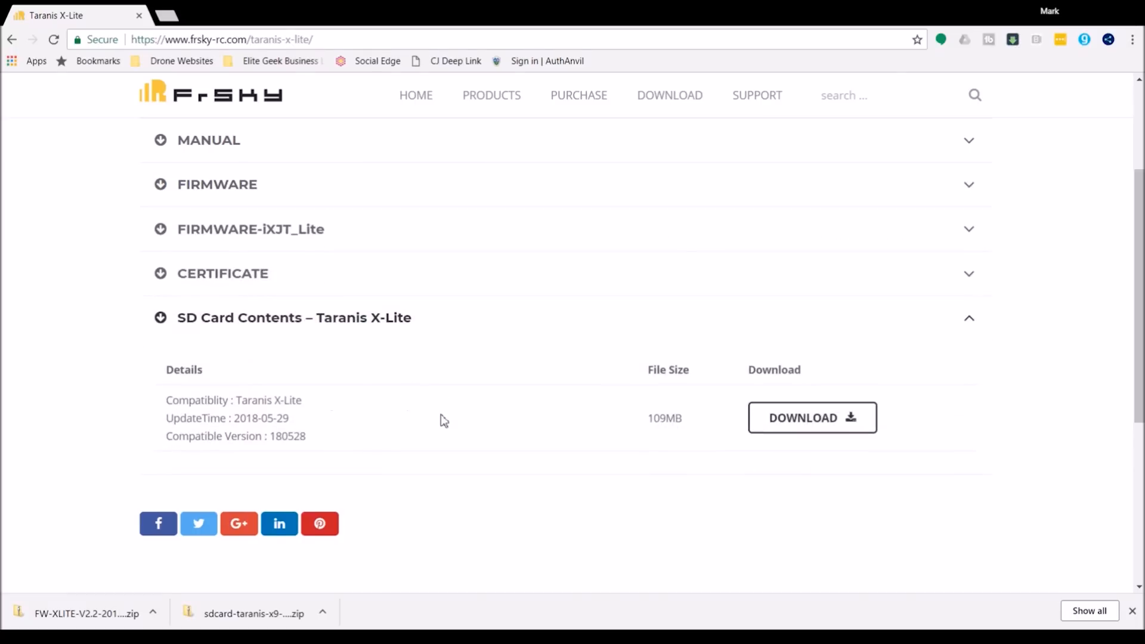
mouse_move(797, 429)
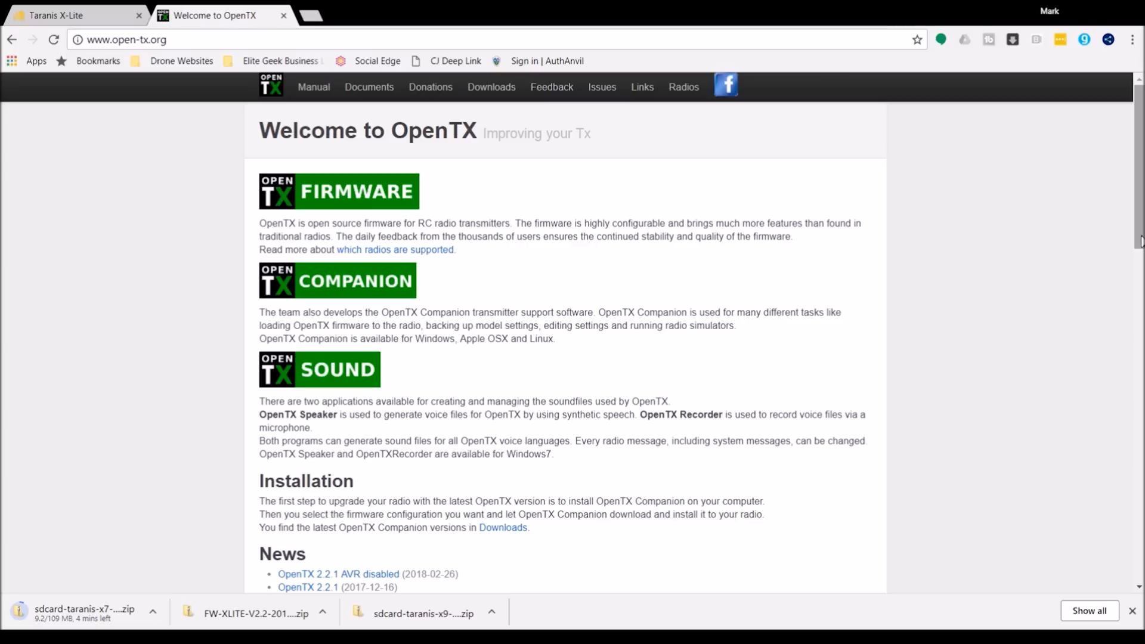
- Go from OpenTX Downloads to the Windows Companion 2.2 nightly builds index (N614–N622)
left_click(491, 87)
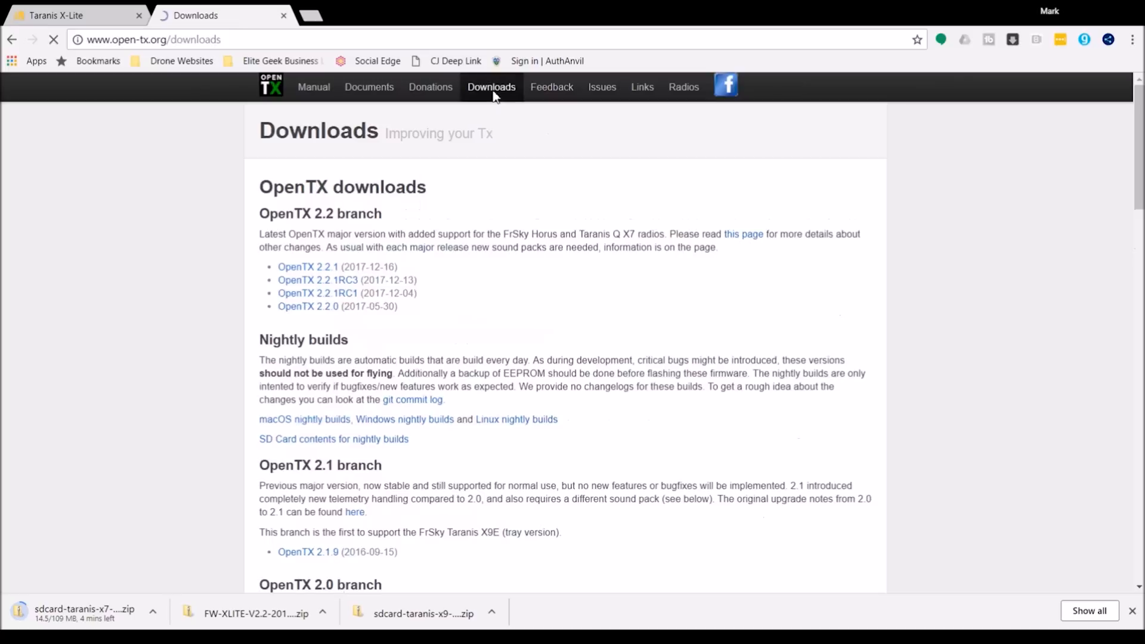
mouse_move(612, 314)
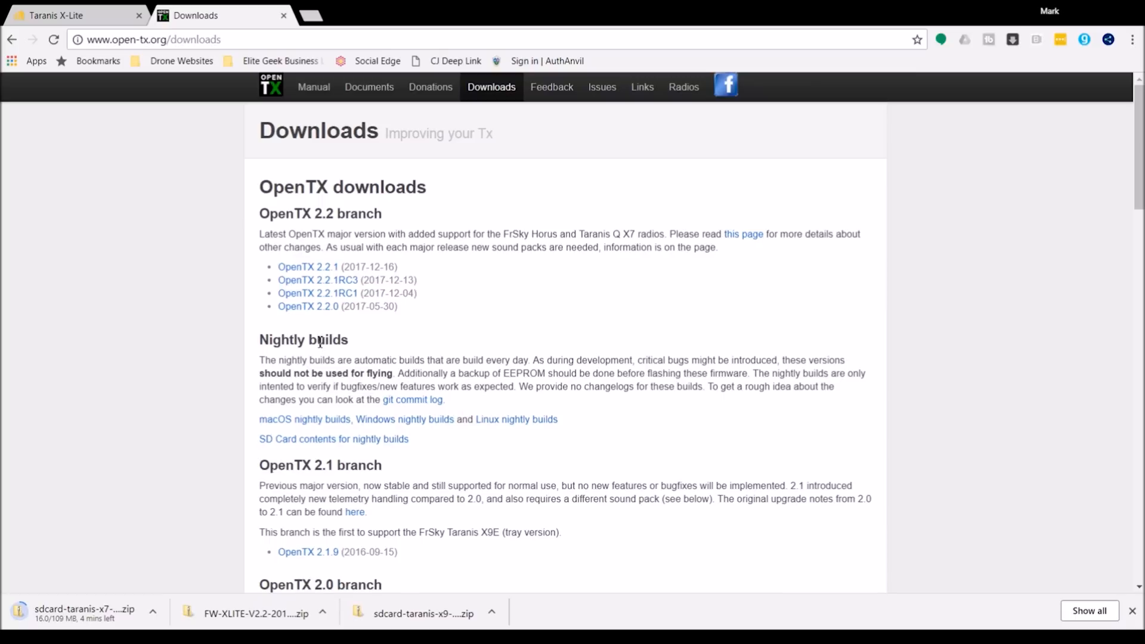
mouse_move(404, 420)
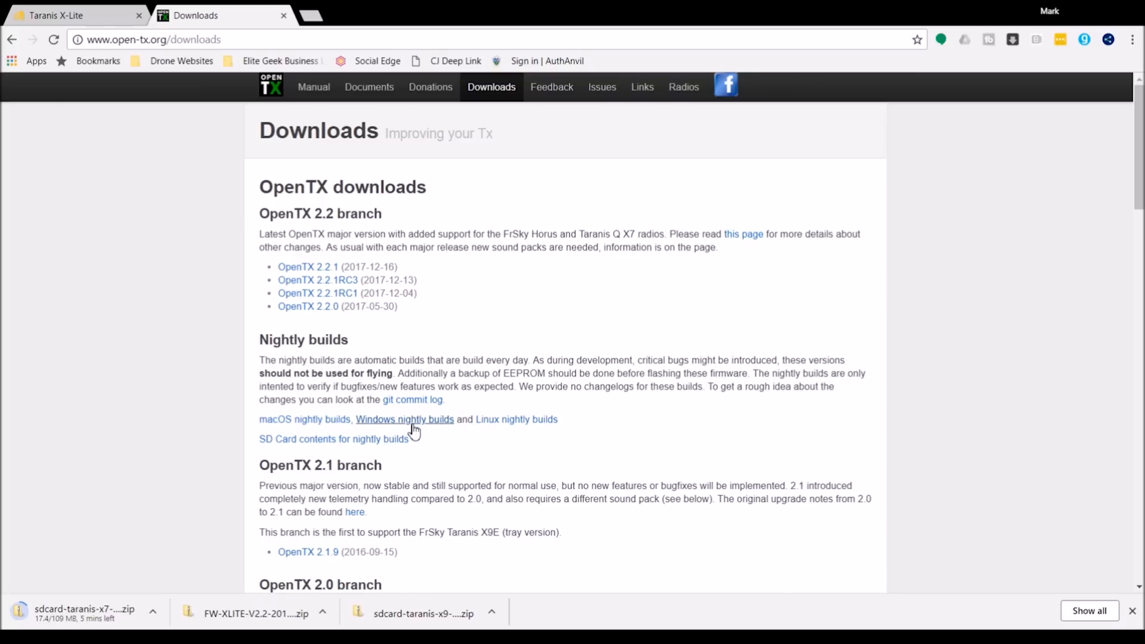
left_click(403, 420)
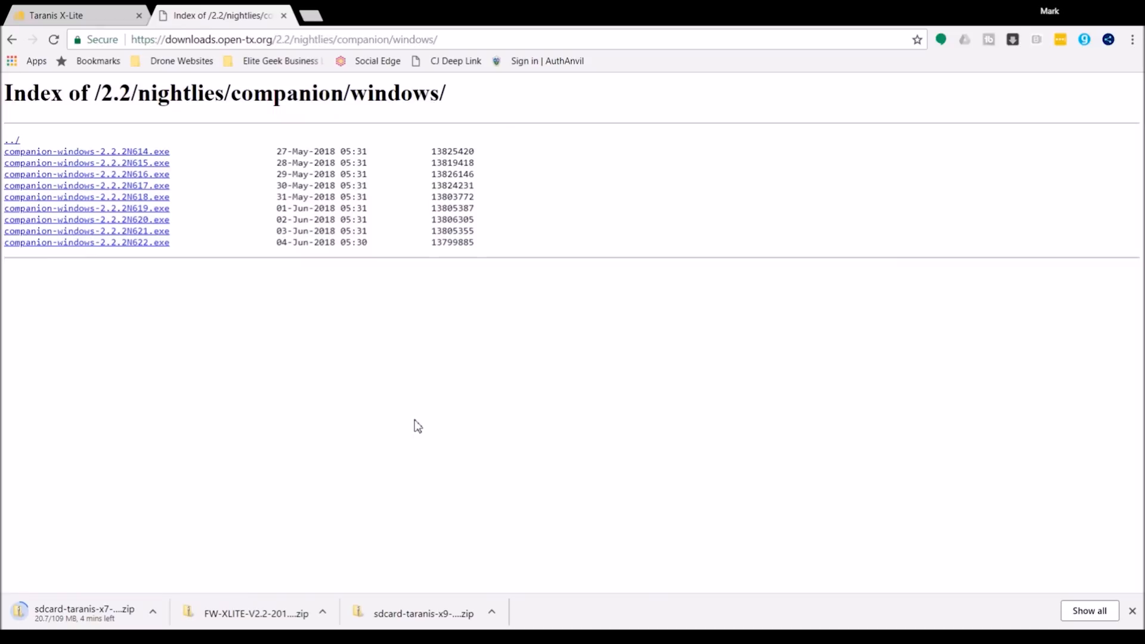
mouse_move(114, 248)
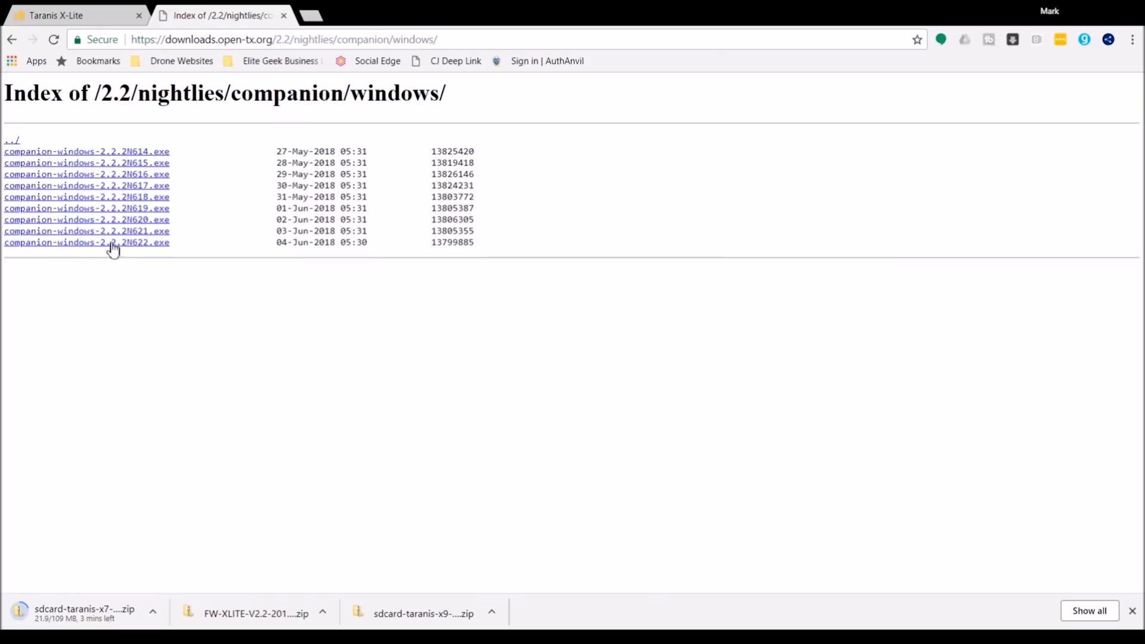
mouse_move(139, 250)
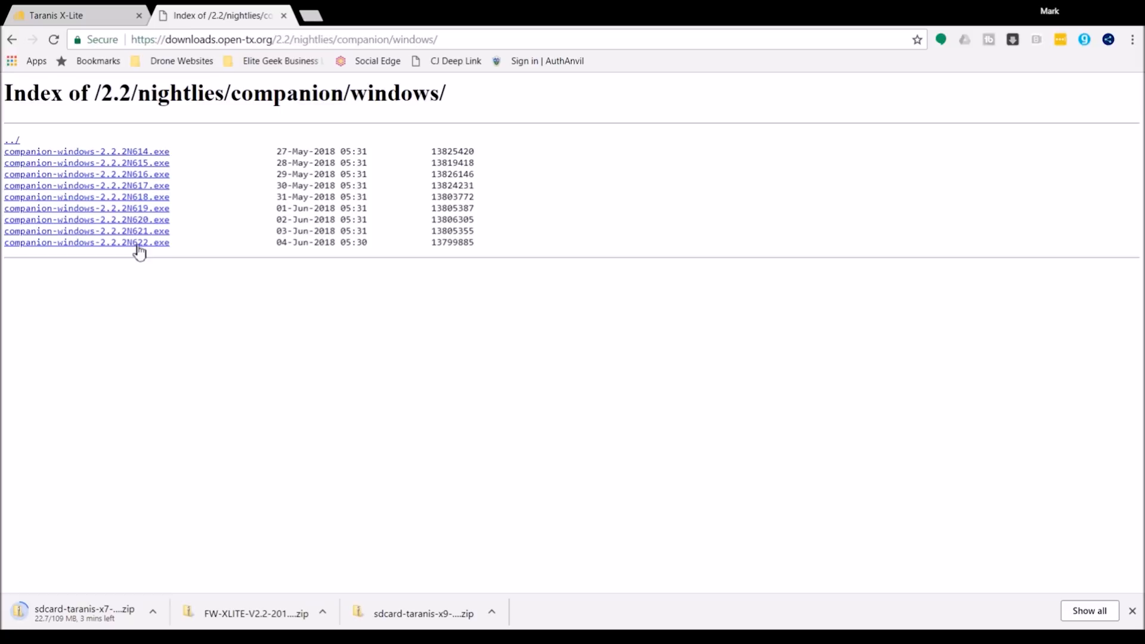